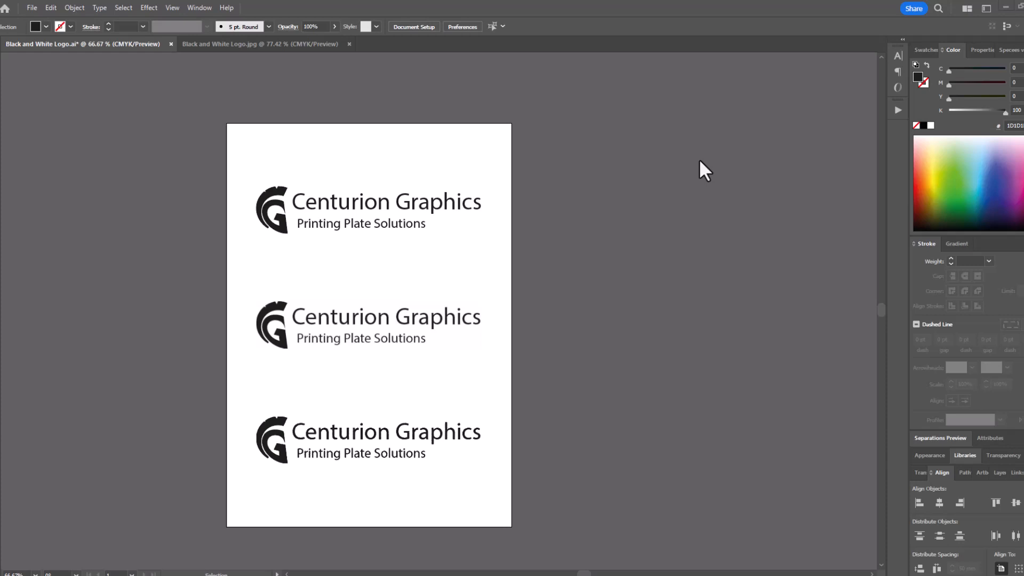
{"action": "mouse_move", "coordinate": [437, 146]}
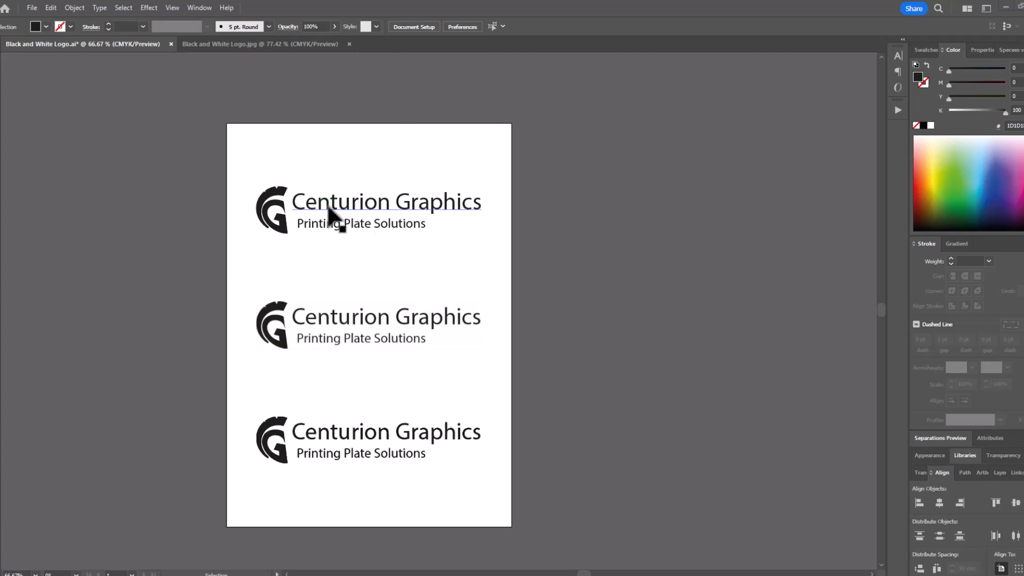
{"action": "mouse_move", "coordinate": [568, 271]}
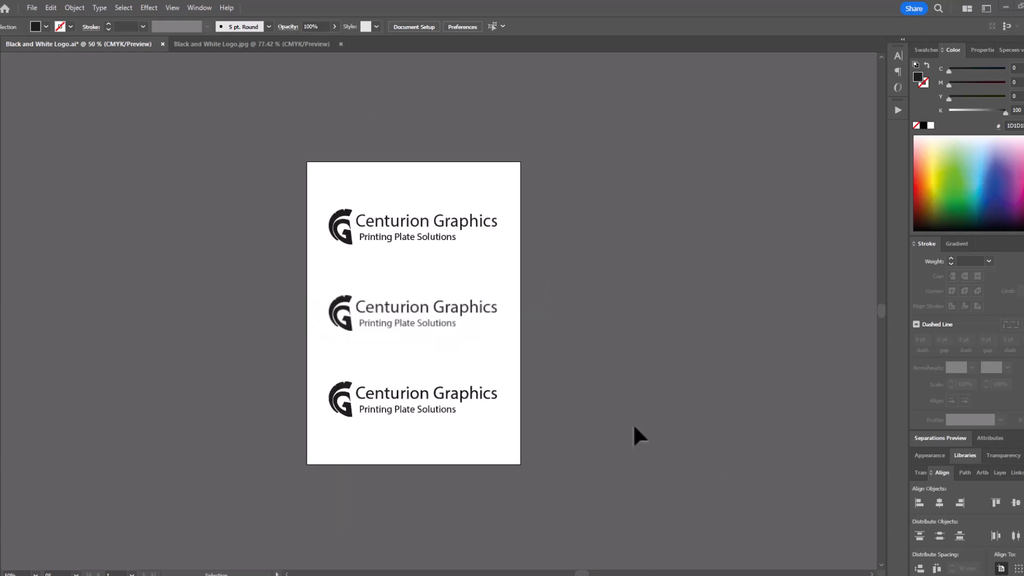
{"action": "mouse_move", "coordinate": [607, 416]}
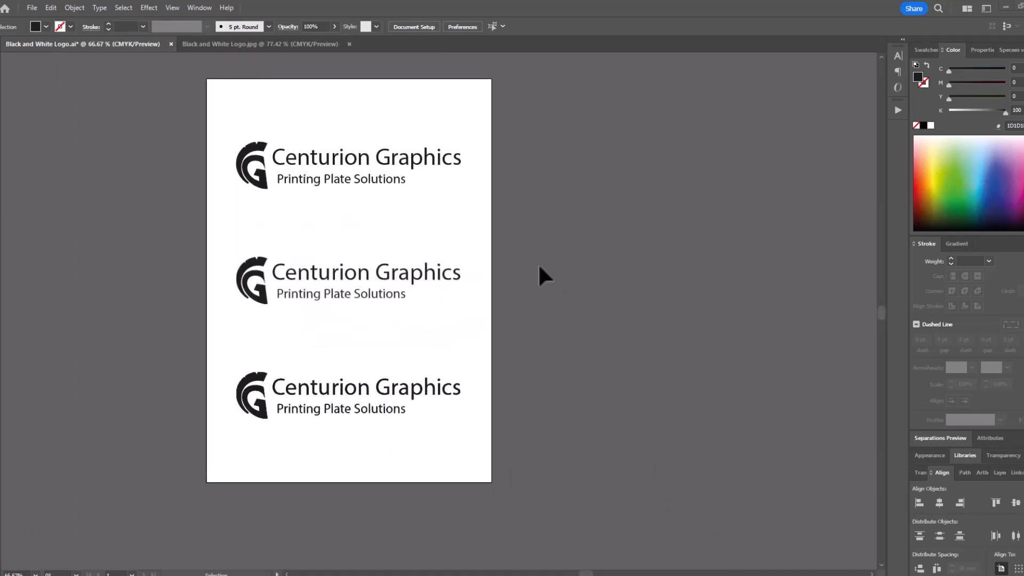
{"action": "mouse_move", "coordinate": [552, 274]}
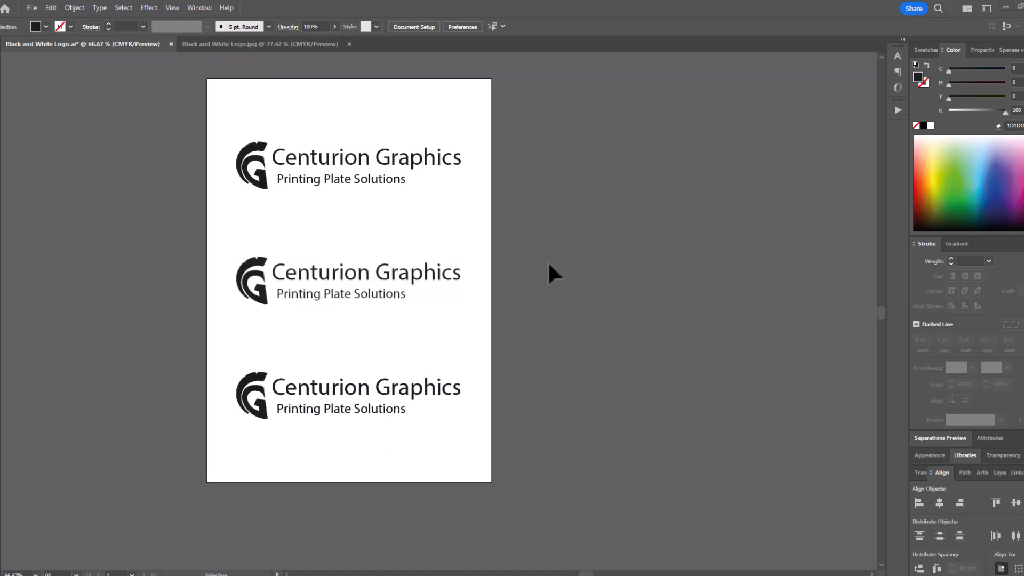
{"action": "mouse_move", "coordinate": [683, 187]}
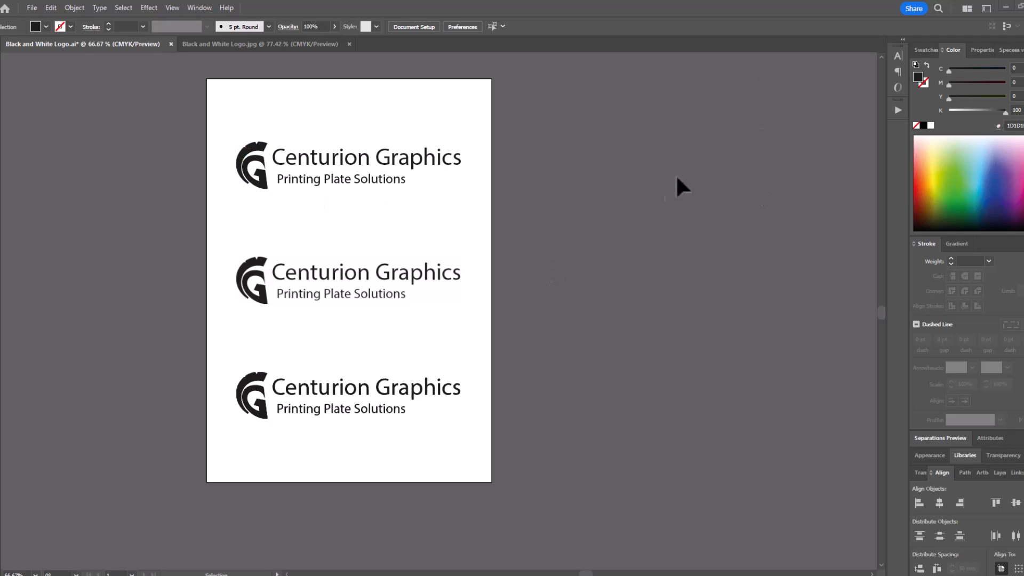
Step: Select the middle vector logo to magnify its Graphics lettering to 800%
{"action": "left_click", "coordinate": [346, 281]}
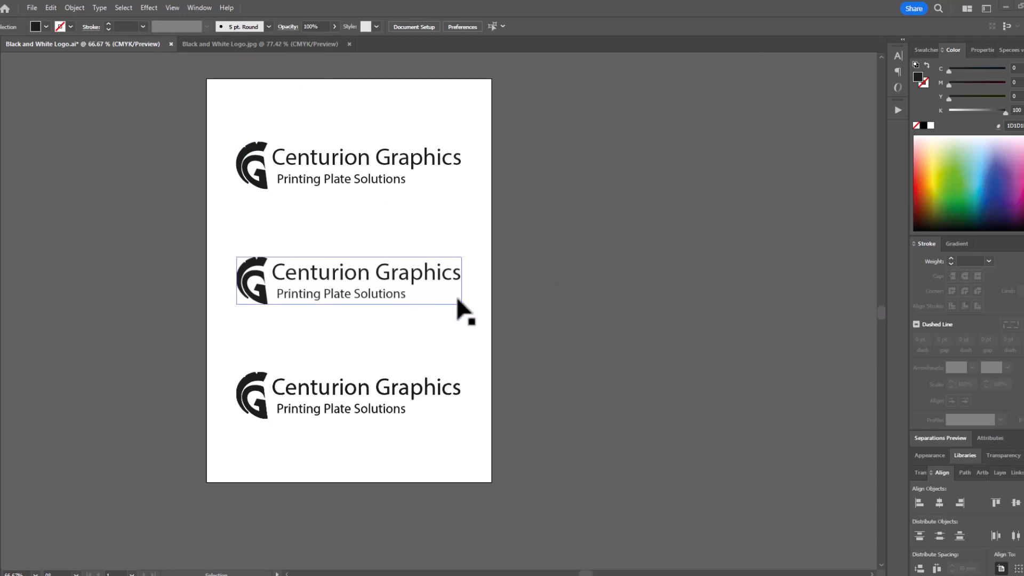
{"action": "mouse_move", "coordinate": [333, 163]}
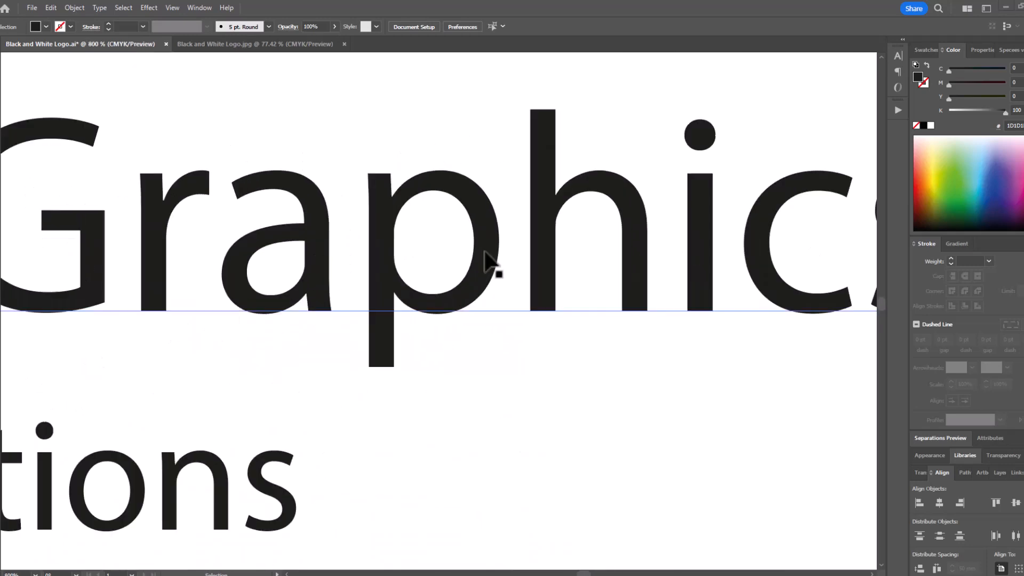
{"action": "mouse_move", "coordinate": [402, 350]}
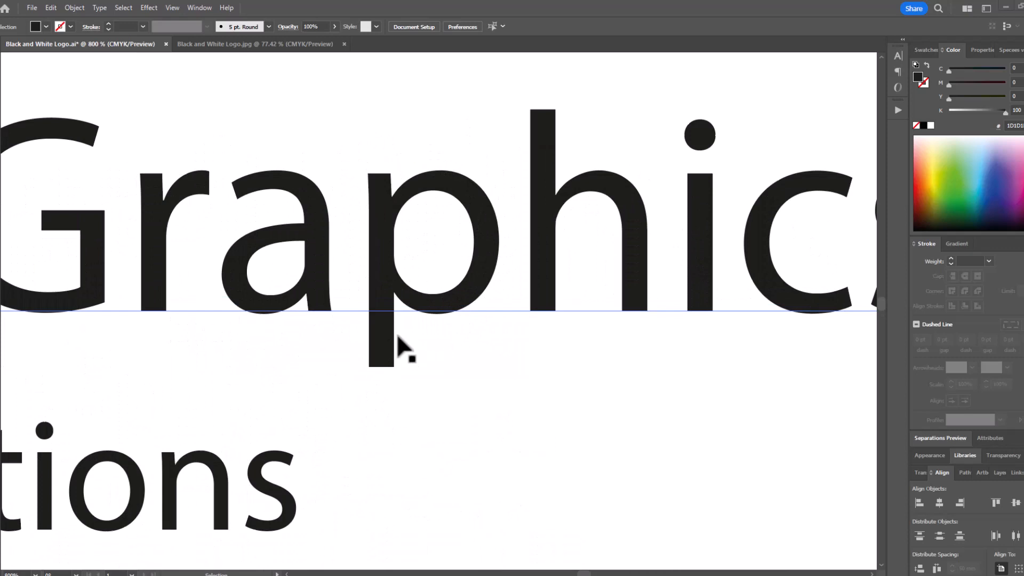
{"action": "mouse_move", "coordinate": [529, 323]}
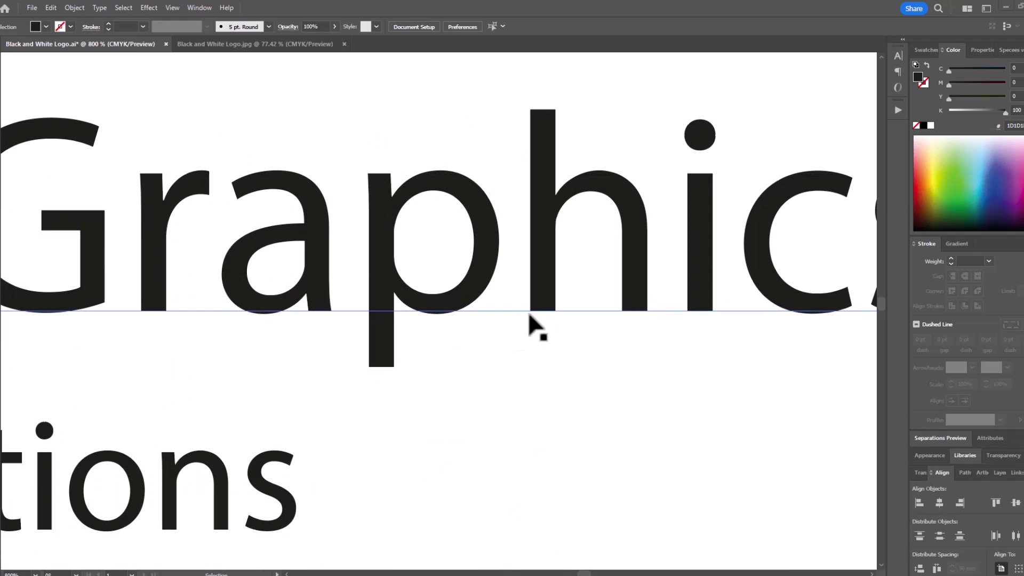
{"action": "mouse_move", "coordinate": [541, 379]}
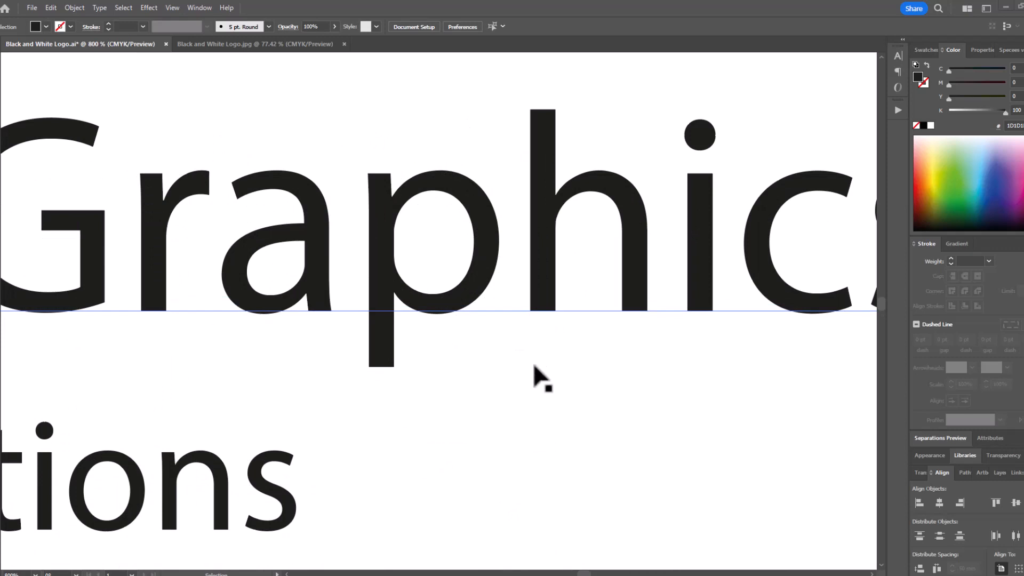
{"action": "mouse_move", "coordinate": [415, 382]}
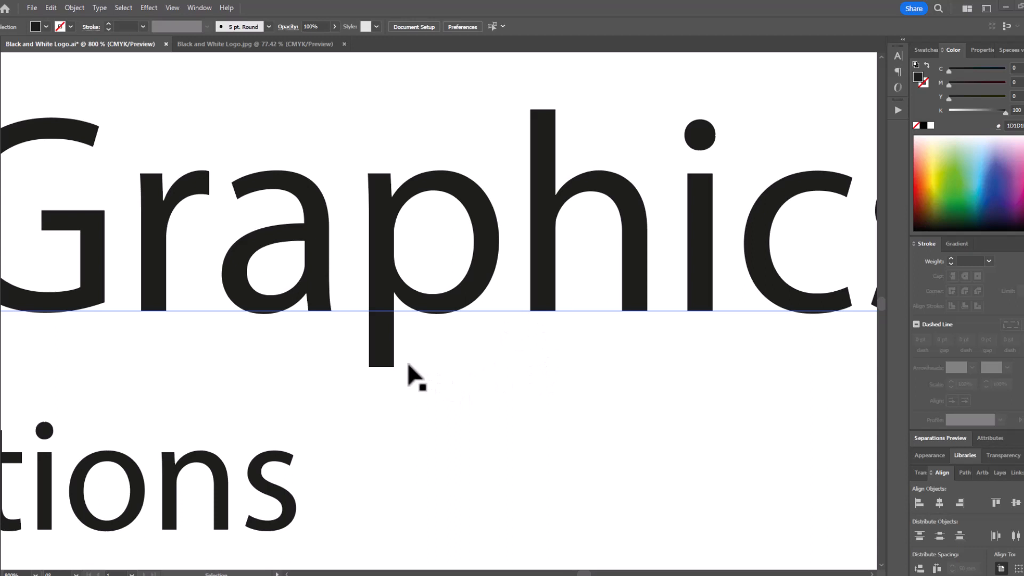
{"action": "mouse_move", "coordinate": [418, 274]}
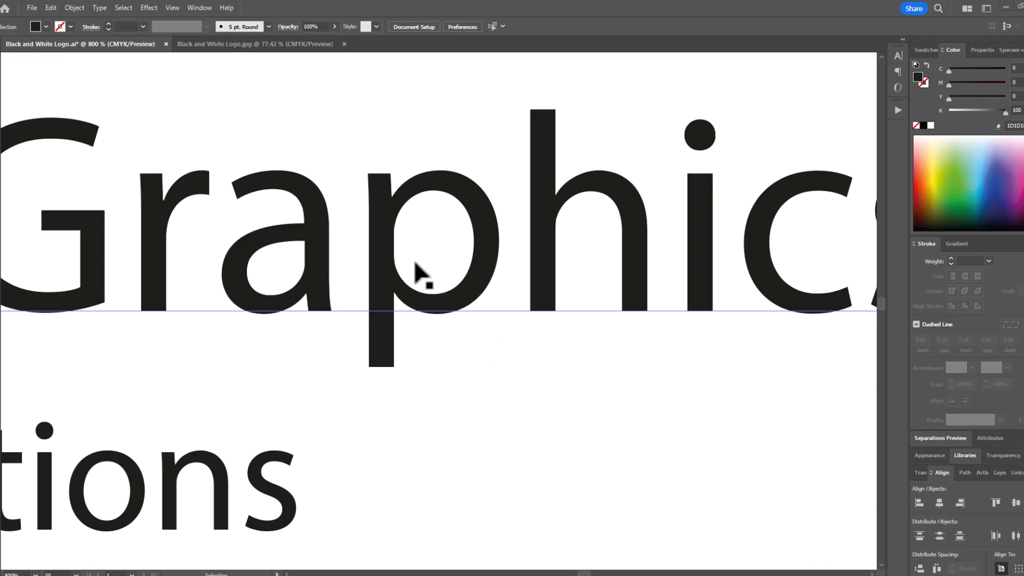
{"action": "mouse_move", "coordinate": [547, 321]}
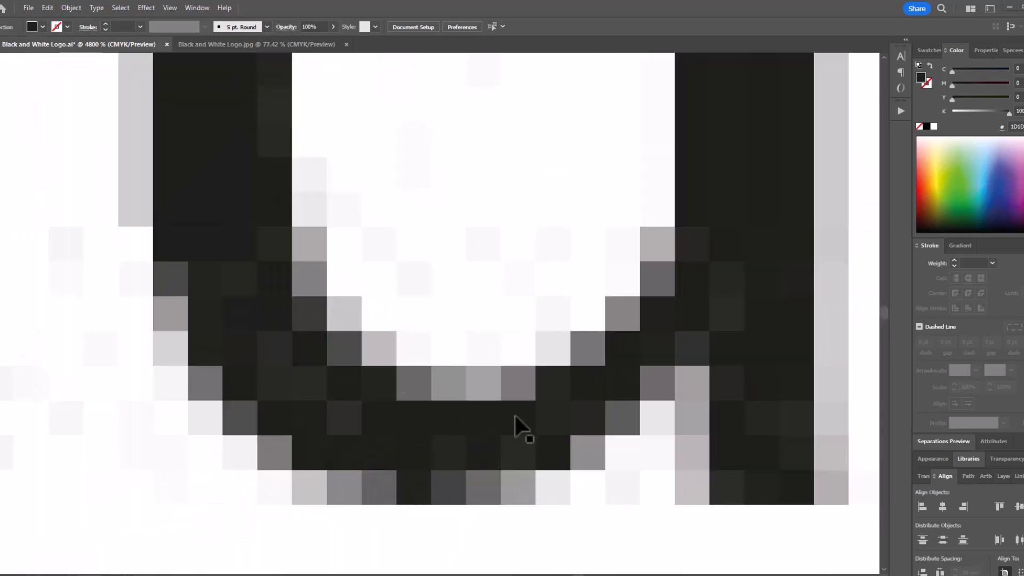
{"action": "mouse_move", "coordinate": [512, 474]}
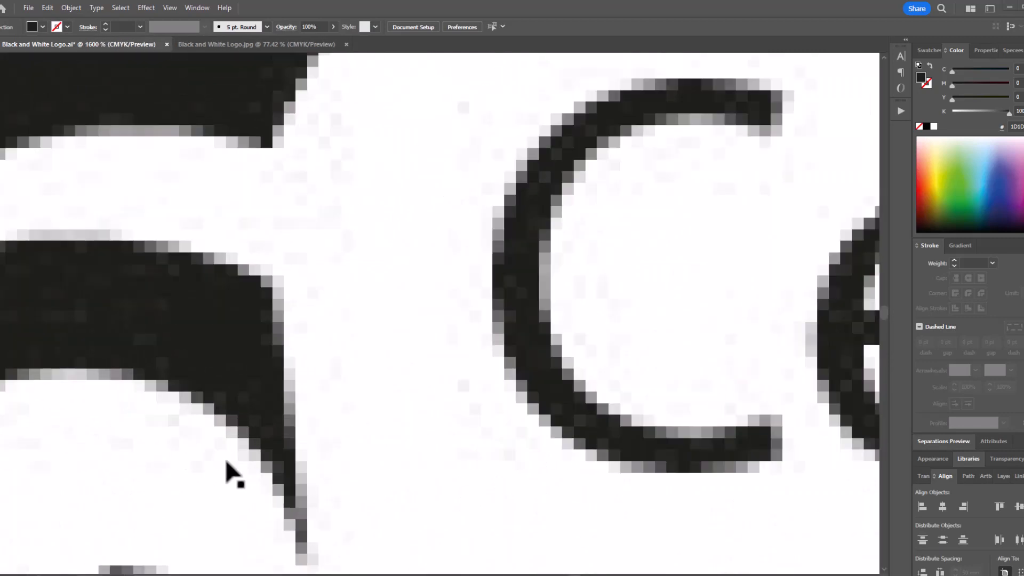
{"action": "mouse_move", "coordinate": [242, 500]}
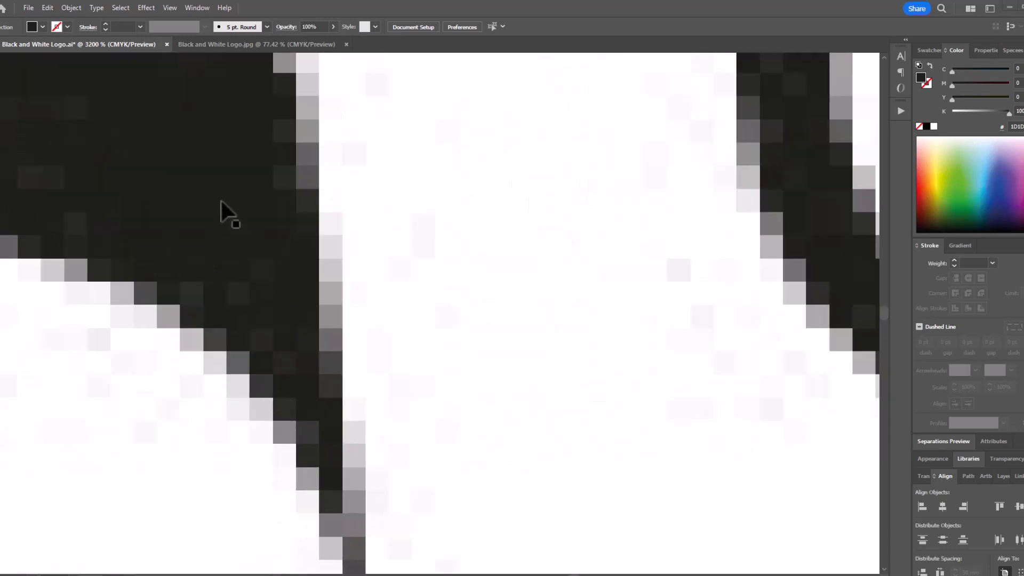
{"action": "mouse_move", "coordinate": [593, 275]}
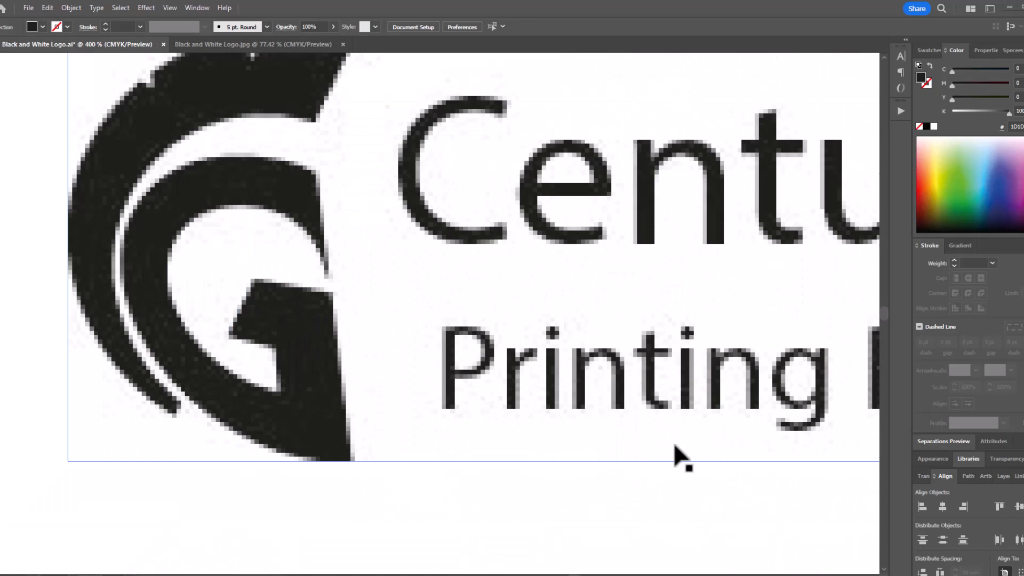
Step: Pan down across the grayscale logo's emblem and Centurion and Plate lettering at high zoom
{"action": "scroll", "scroll_direction": "down", "scroll_amount": 3}
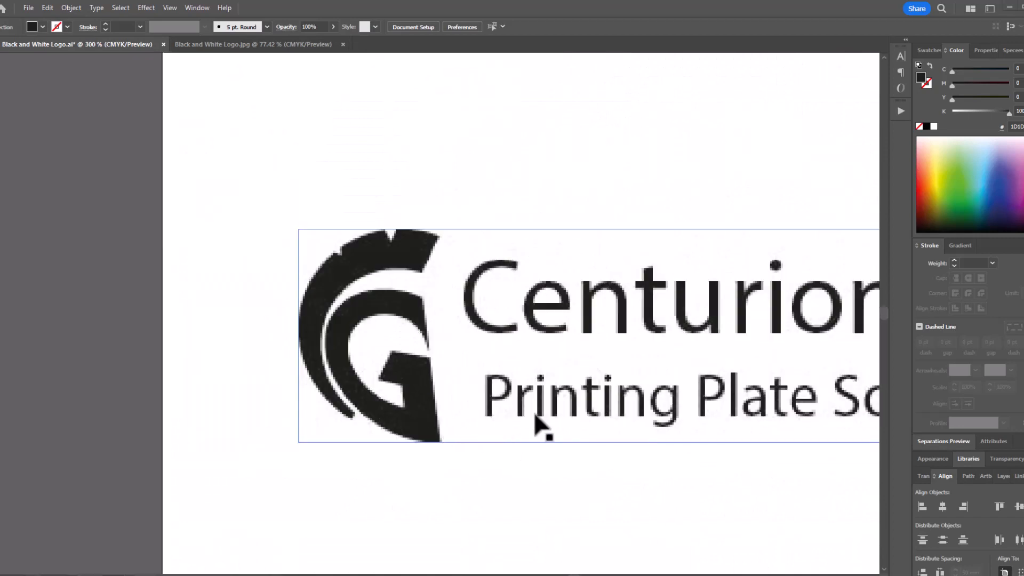
{"action": "mouse_move", "coordinate": [728, 402]}
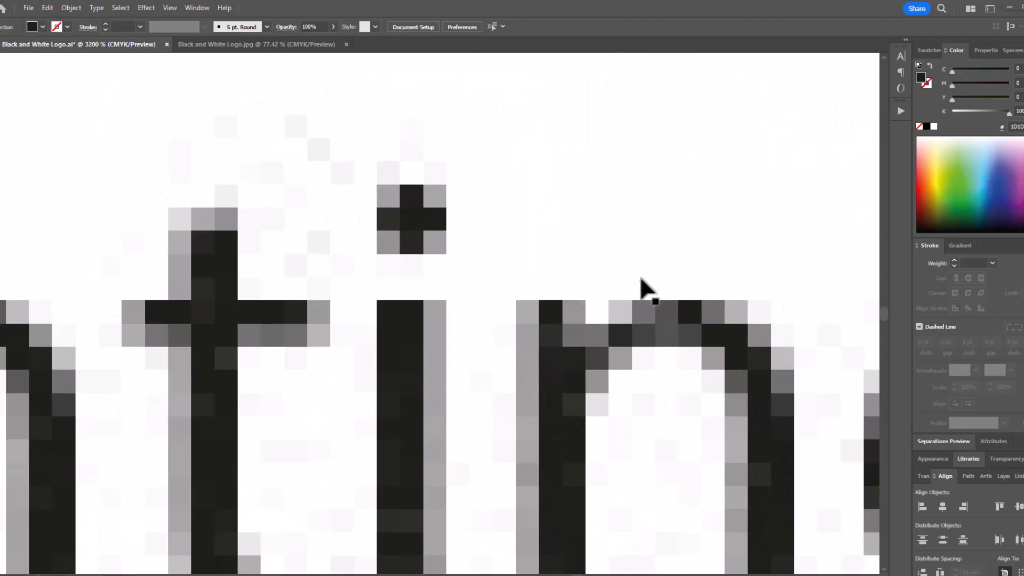
{"action": "mouse_move", "coordinate": [617, 320]}
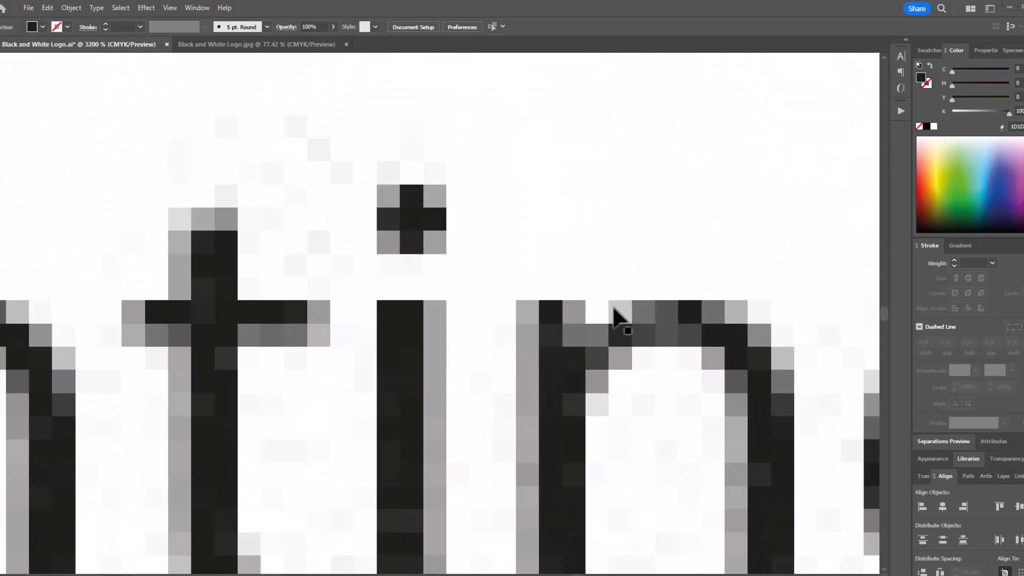
{"action": "mouse_move", "coordinate": [704, 313]}
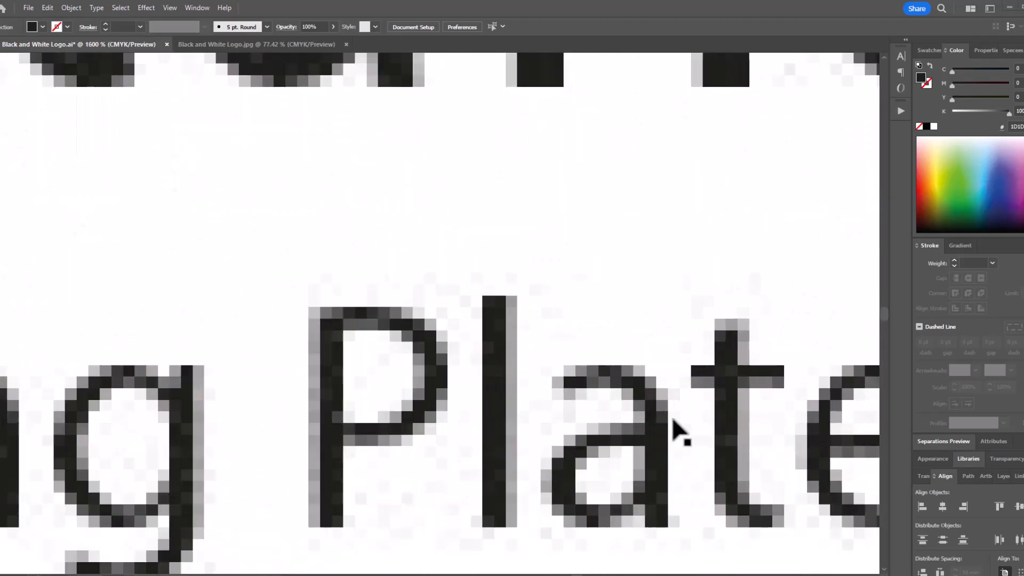
{"action": "mouse_move", "coordinate": [518, 124]}
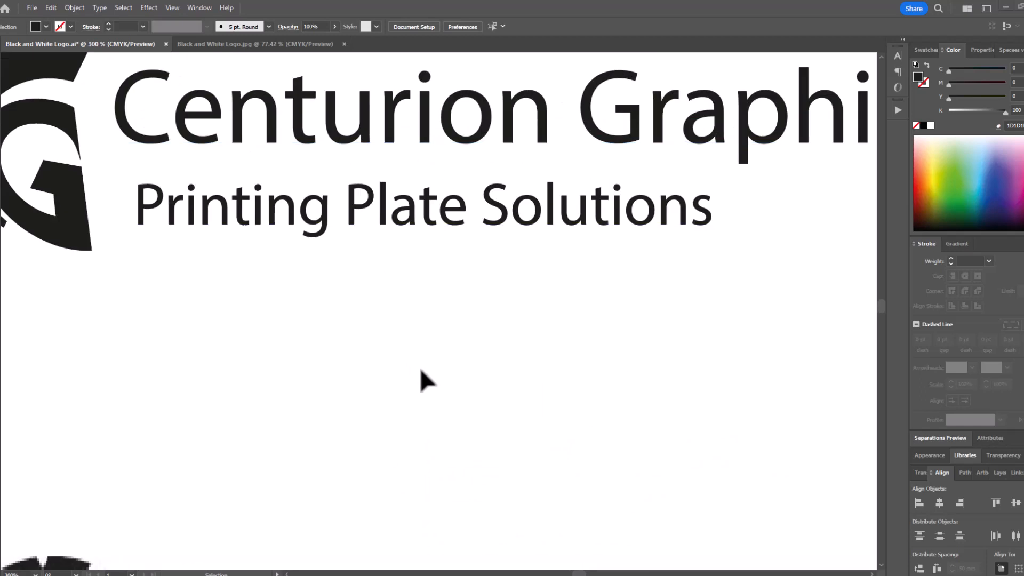
Step: Scroll down to the black-and-white bitmap logo to view its jagged letter edges
{"action": "scroll", "scroll_direction": "down", "scroll_amount": 3}
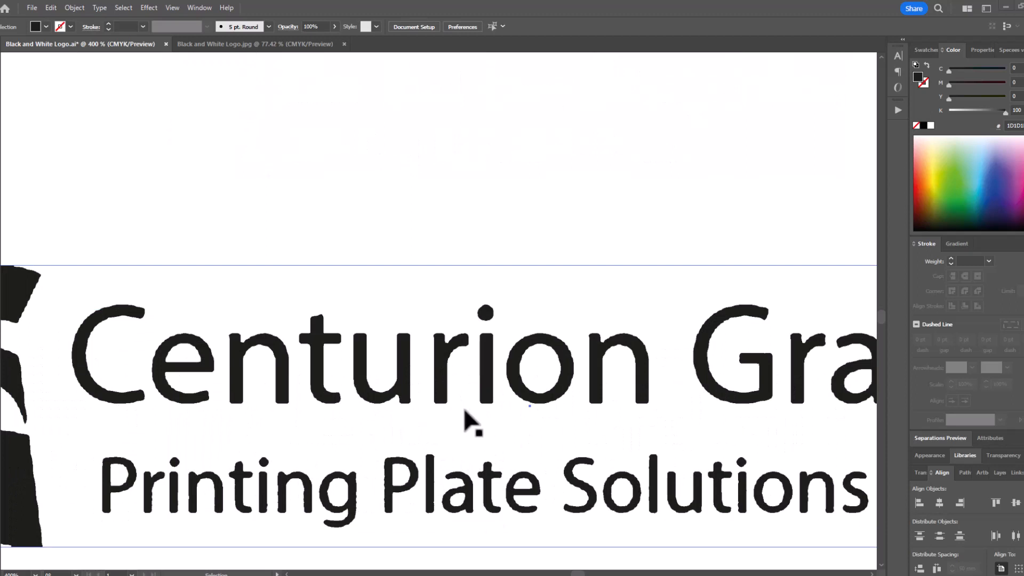
{"action": "mouse_move", "coordinate": [464, 424]}
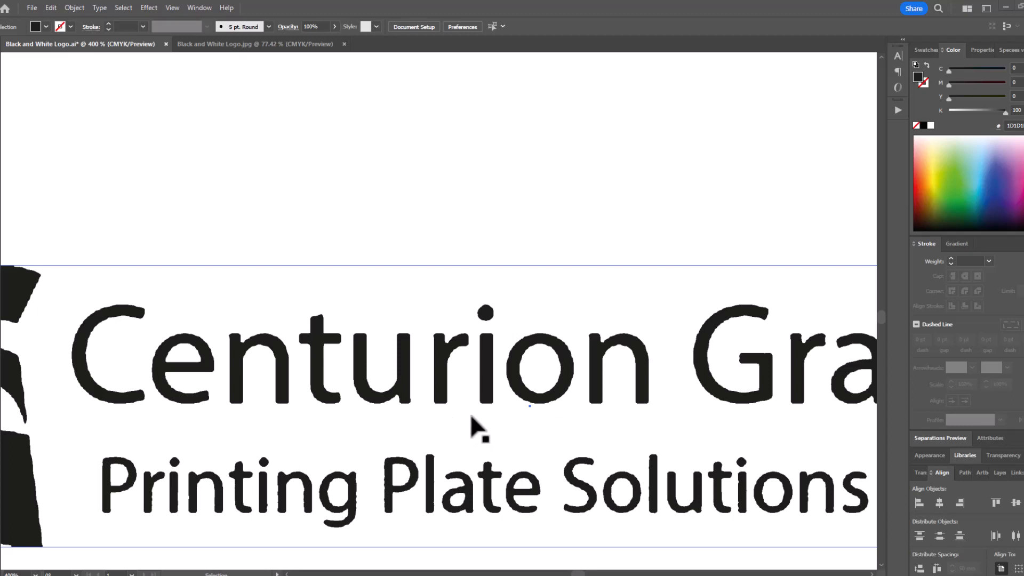
{"action": "mouse_move", "coordinate": [268, 39]}
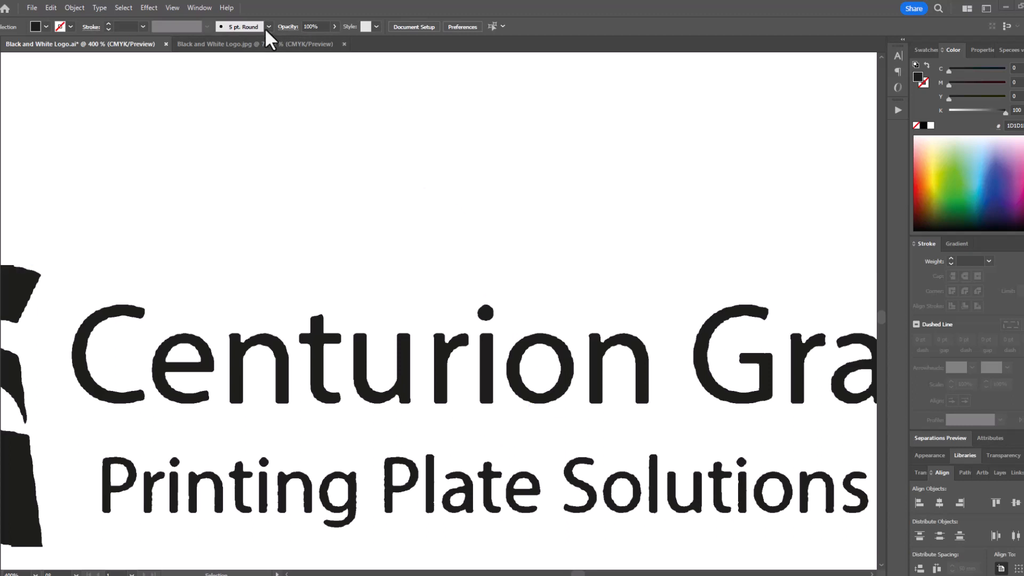